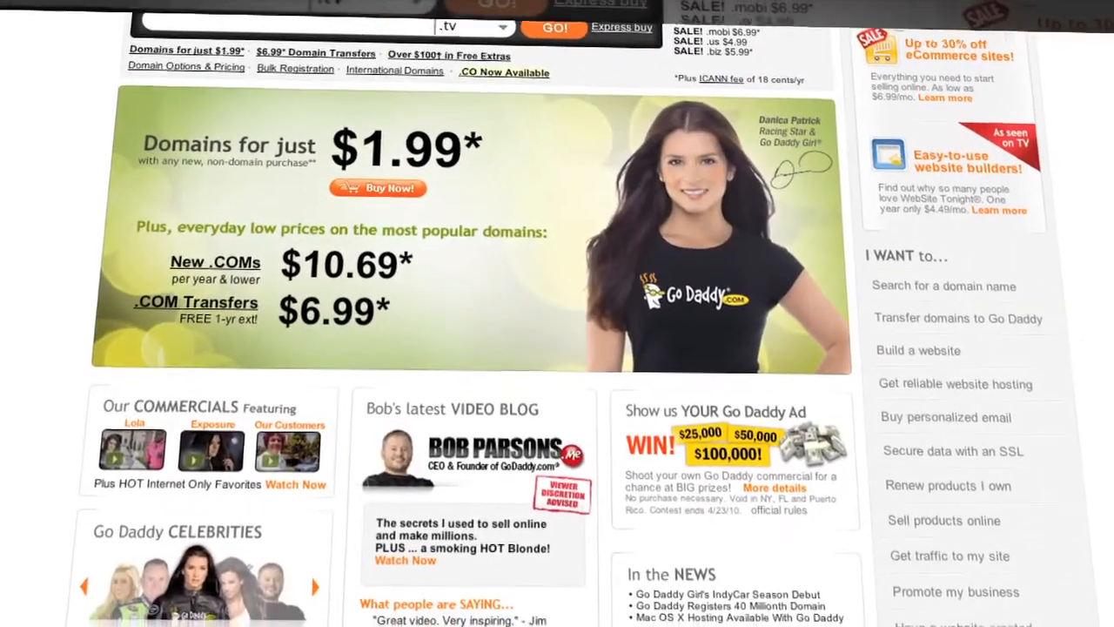
Search myawesomeshow with the .tv extension and confirm it is available at $39.99.
scroll(down, 3)
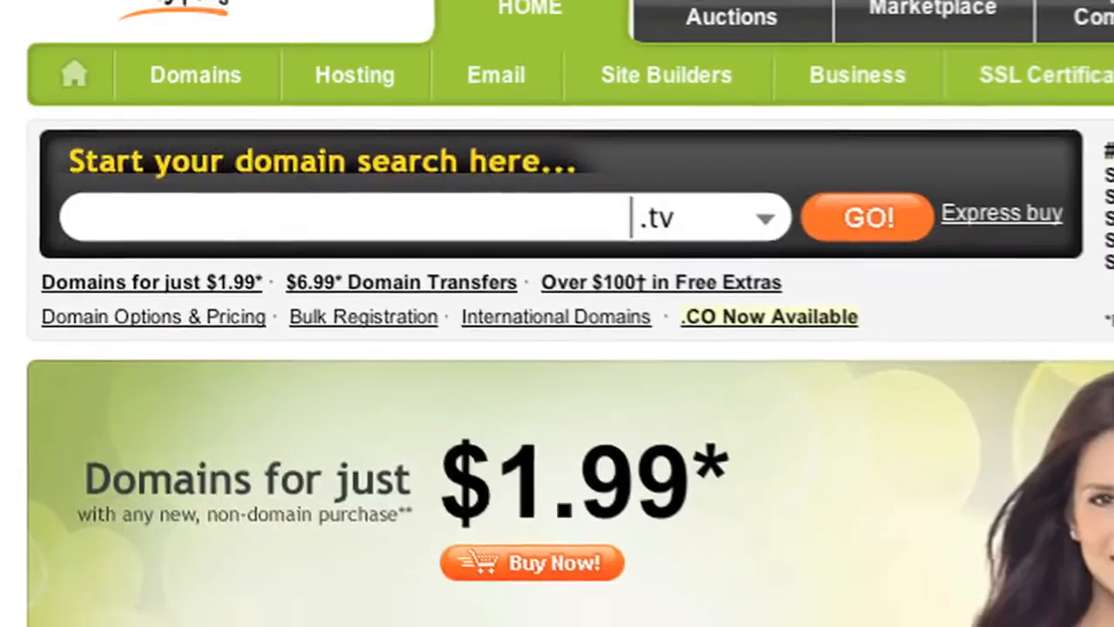
text(myawesomeshow)
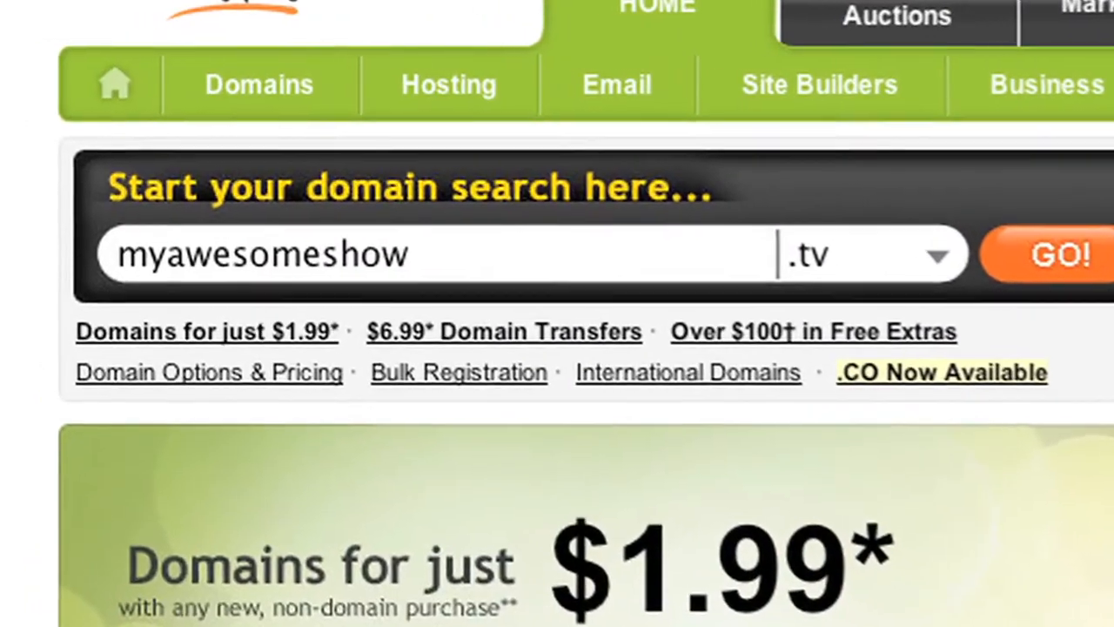
click(1058, 254)
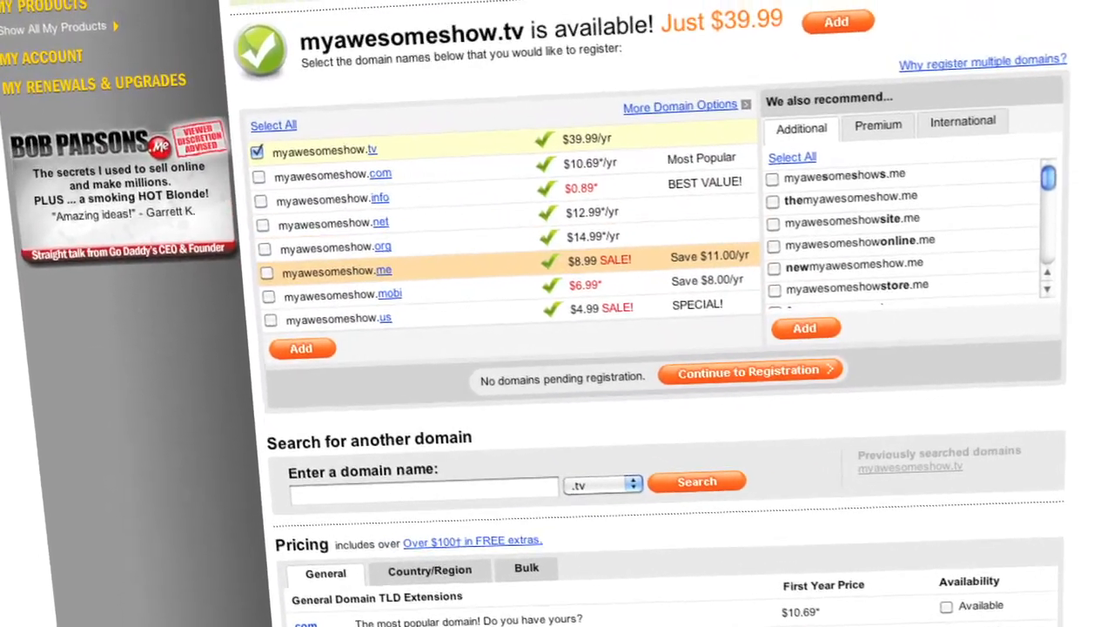
Add the one-year myawesomeshow.tv registration to the cart and enter promo code DOCTYPE3.
click(750, 373)
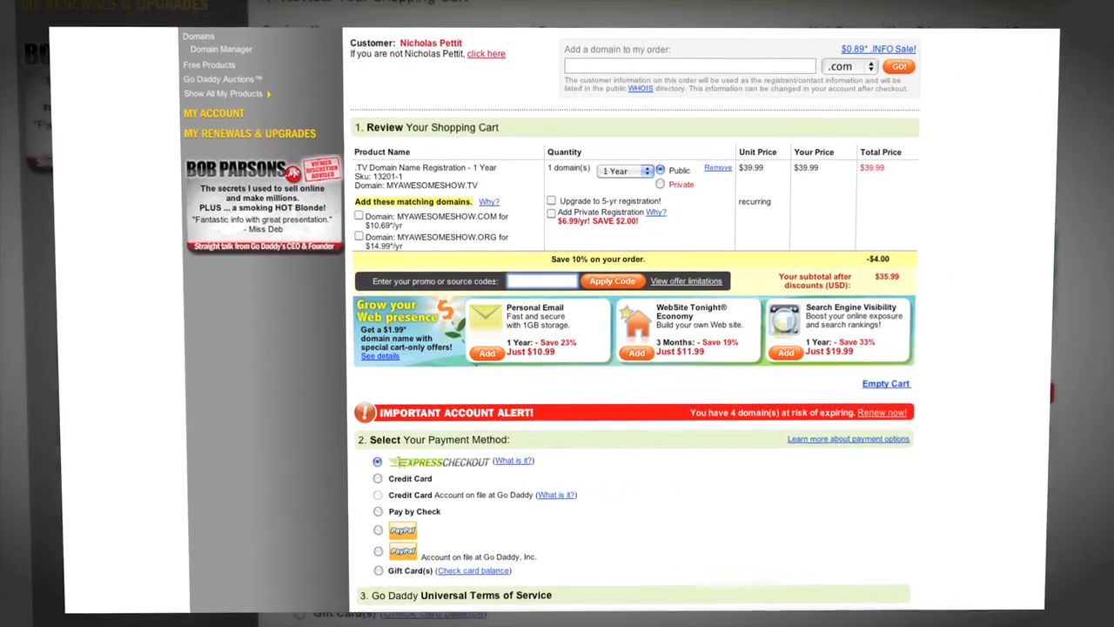
text(DOCTYPE3)
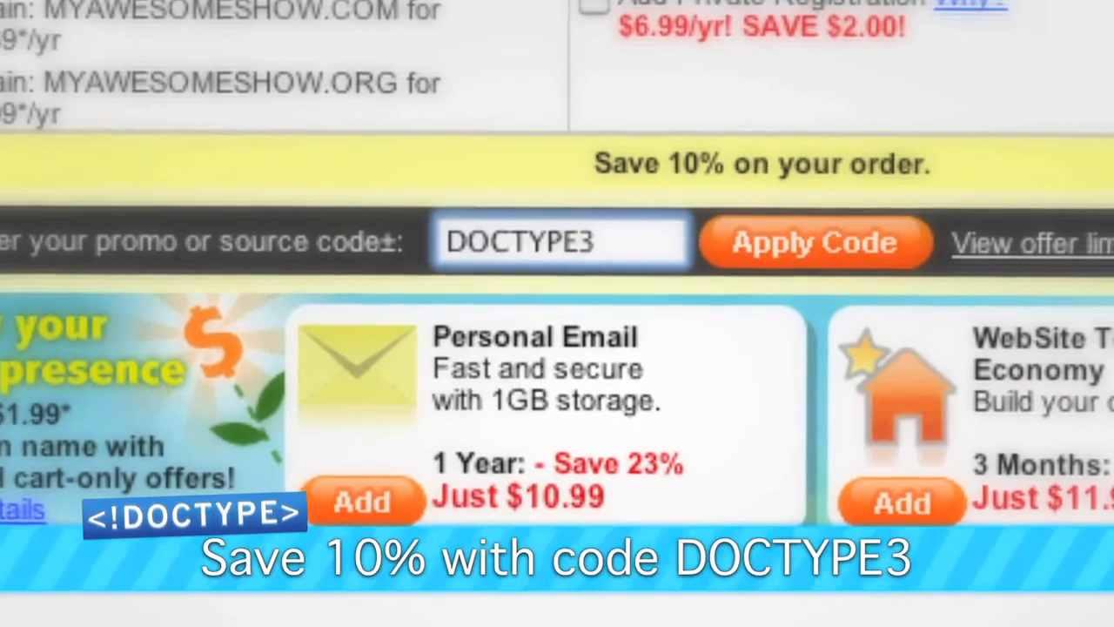